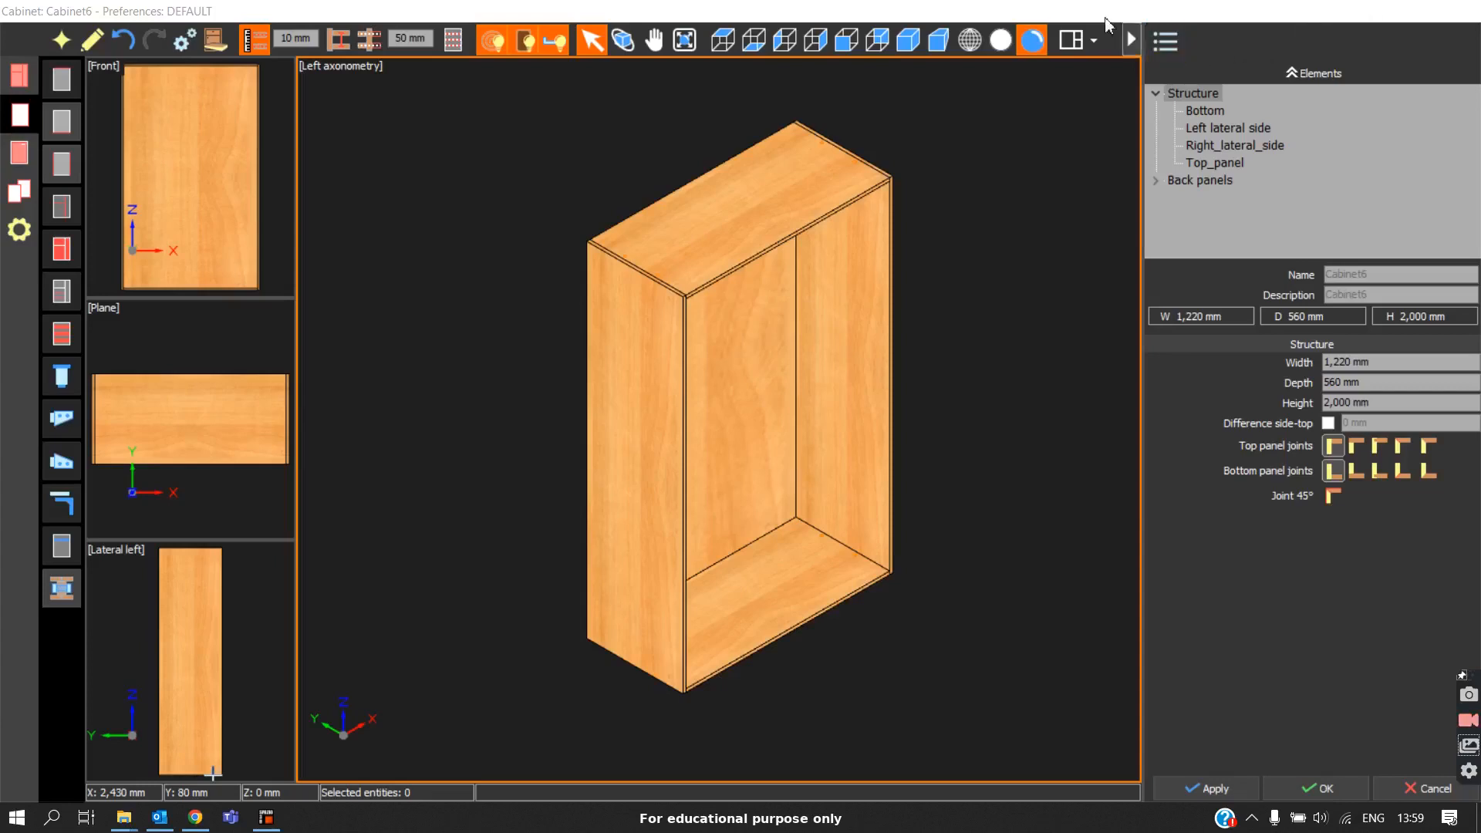
{"action": "mouse_move", "coordinate": [81, 294]}
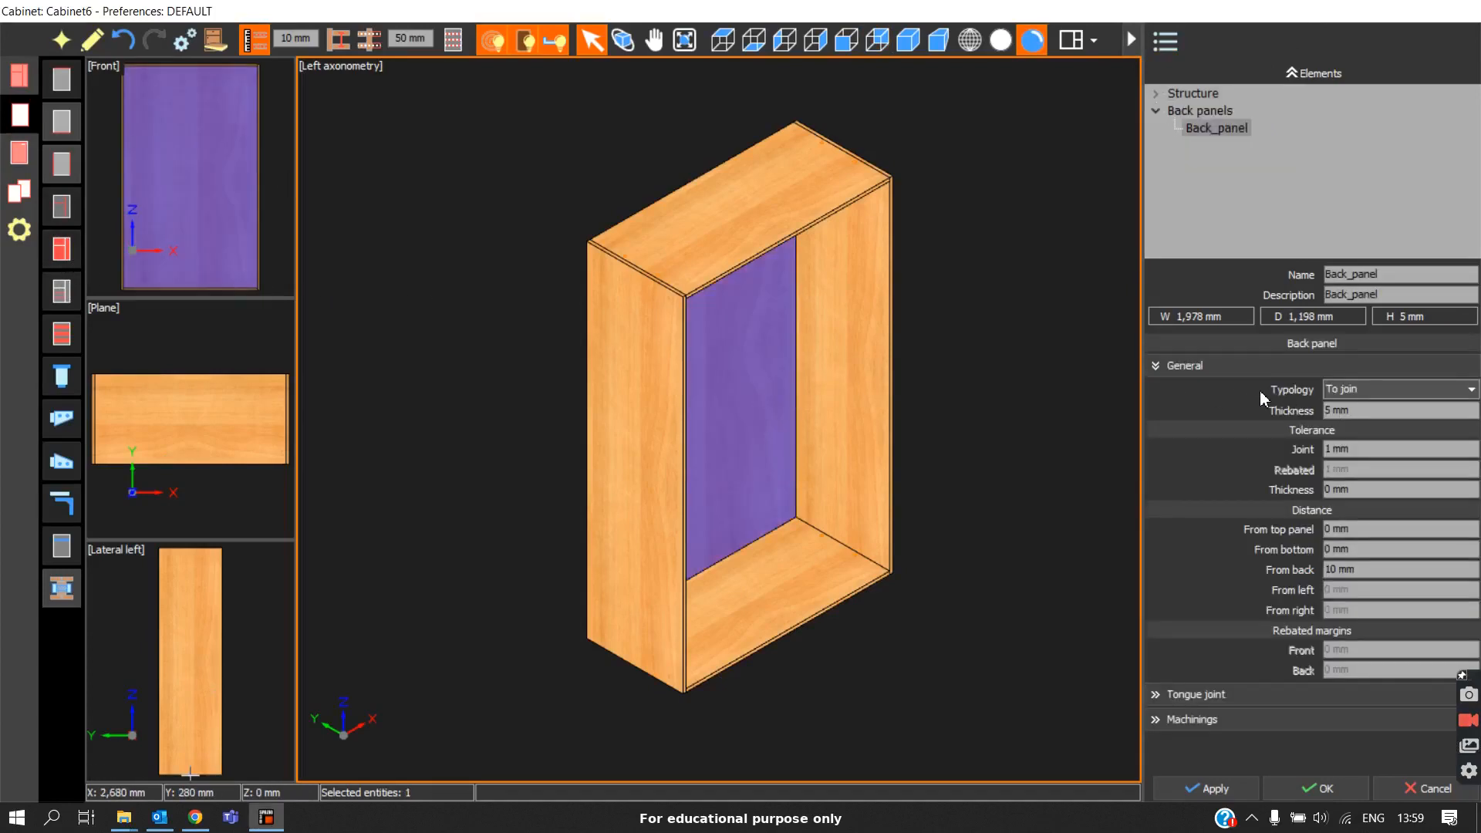
Select Back_panel under Back panels to show its General properties (To join, 5 mm)
{"action": "left_click", "coordinate": [91, 40]}
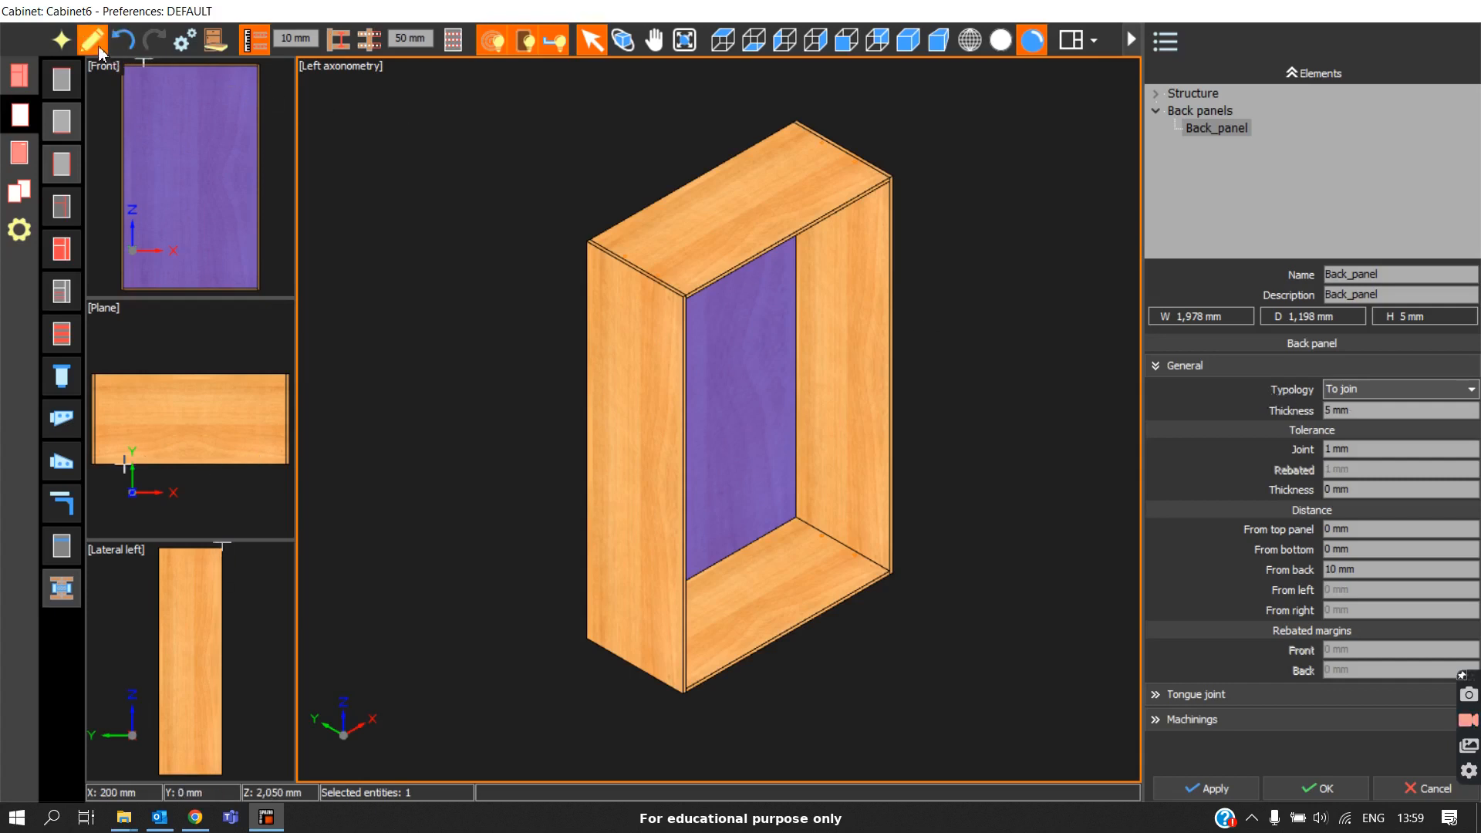
Dismiss the Standard cabinet dialog and list the back panel typologies (rebated, external, internal, 45° joins)
{"action": "left_click", "coordinate": [91, 40]}
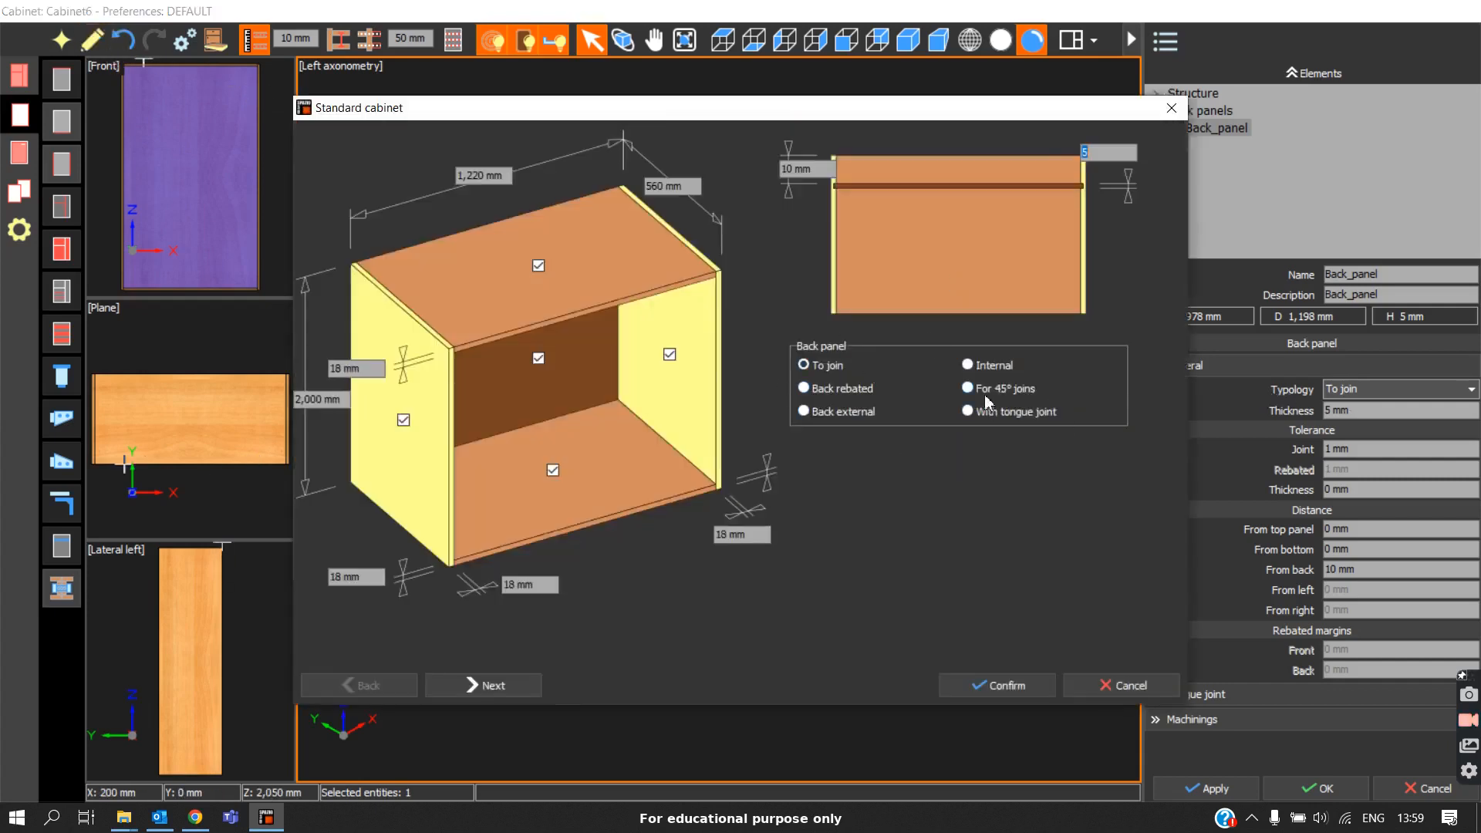
{"action": "left_click", "coordinate": [995, 685]}
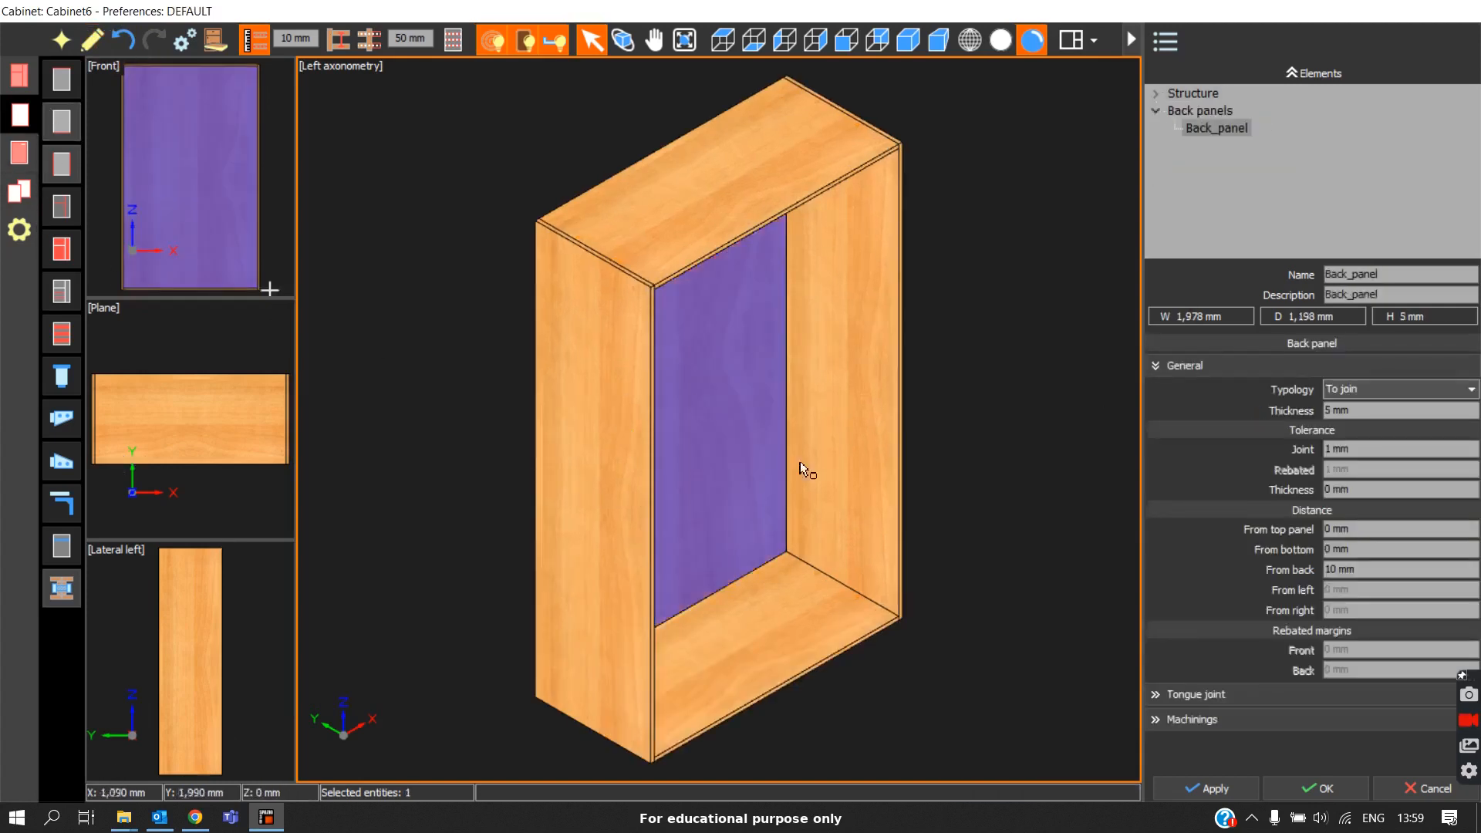
{"action": "left_click", "coordinate": [1397, 389]}
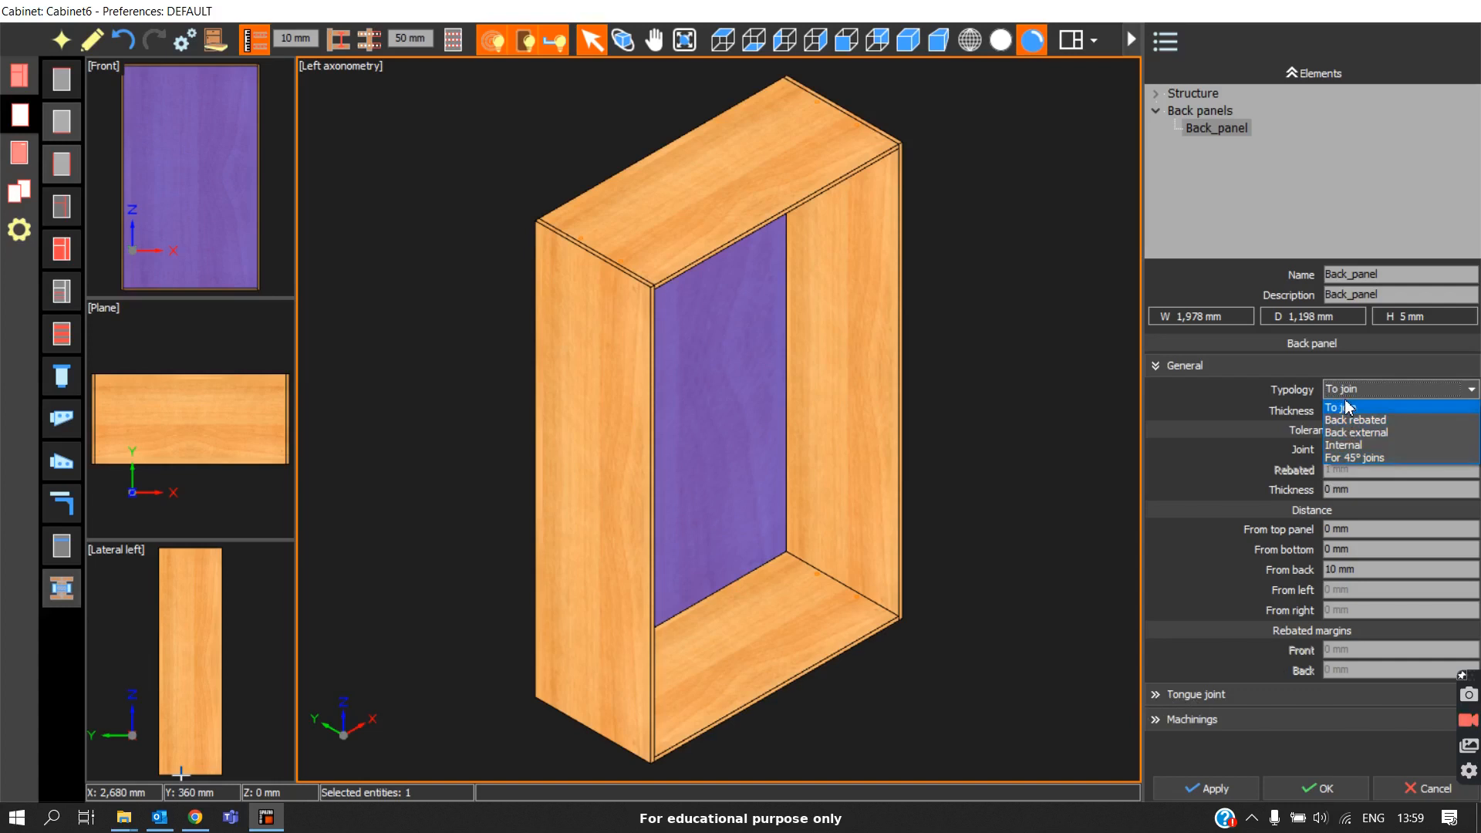
Set the To join back panel thickness to 8 instead of 5 mm
{"action": "left_click", "coordinate": [1340, 408]}
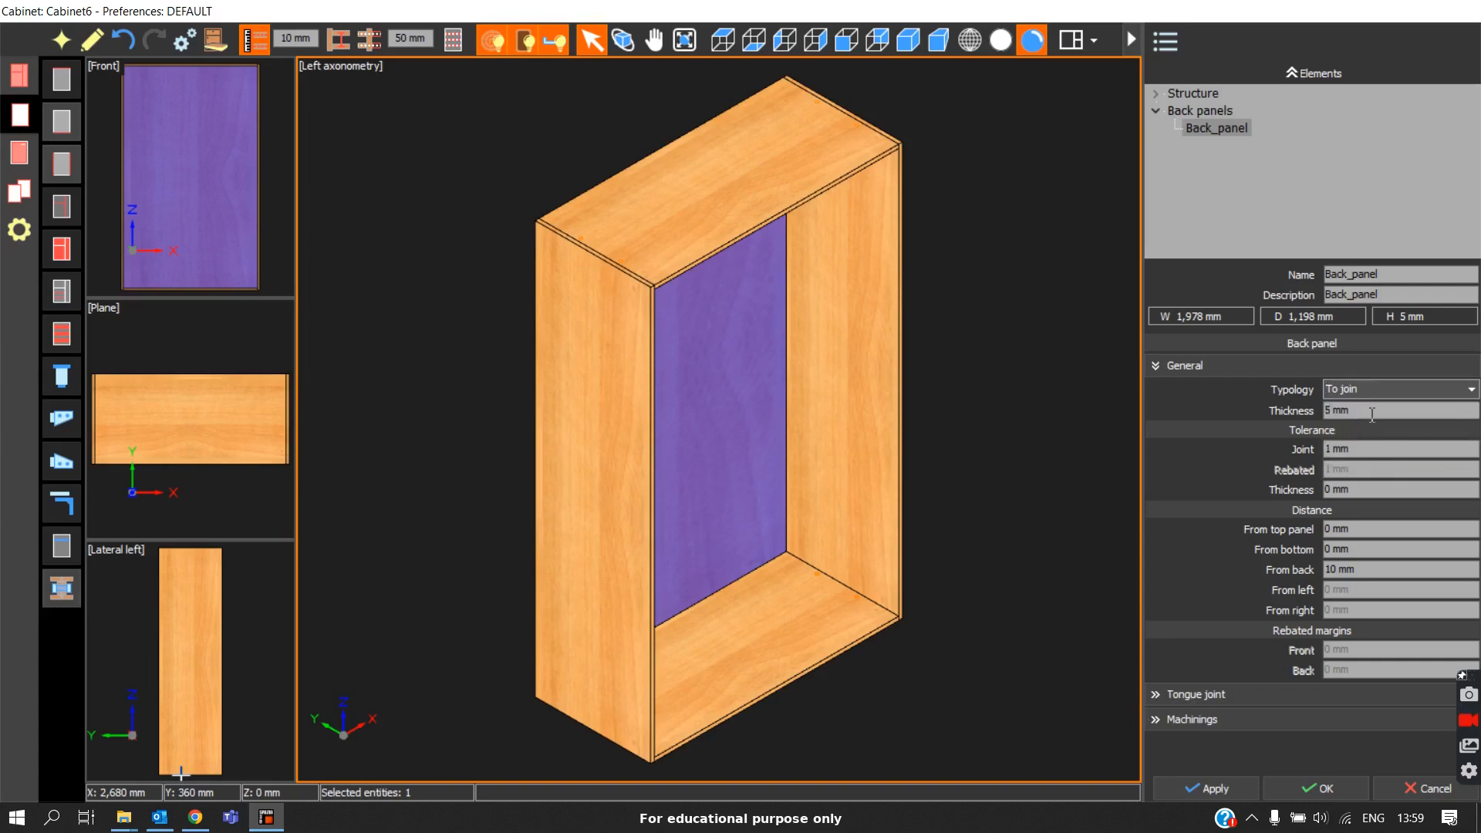
{"action": "type", "text": "8"}
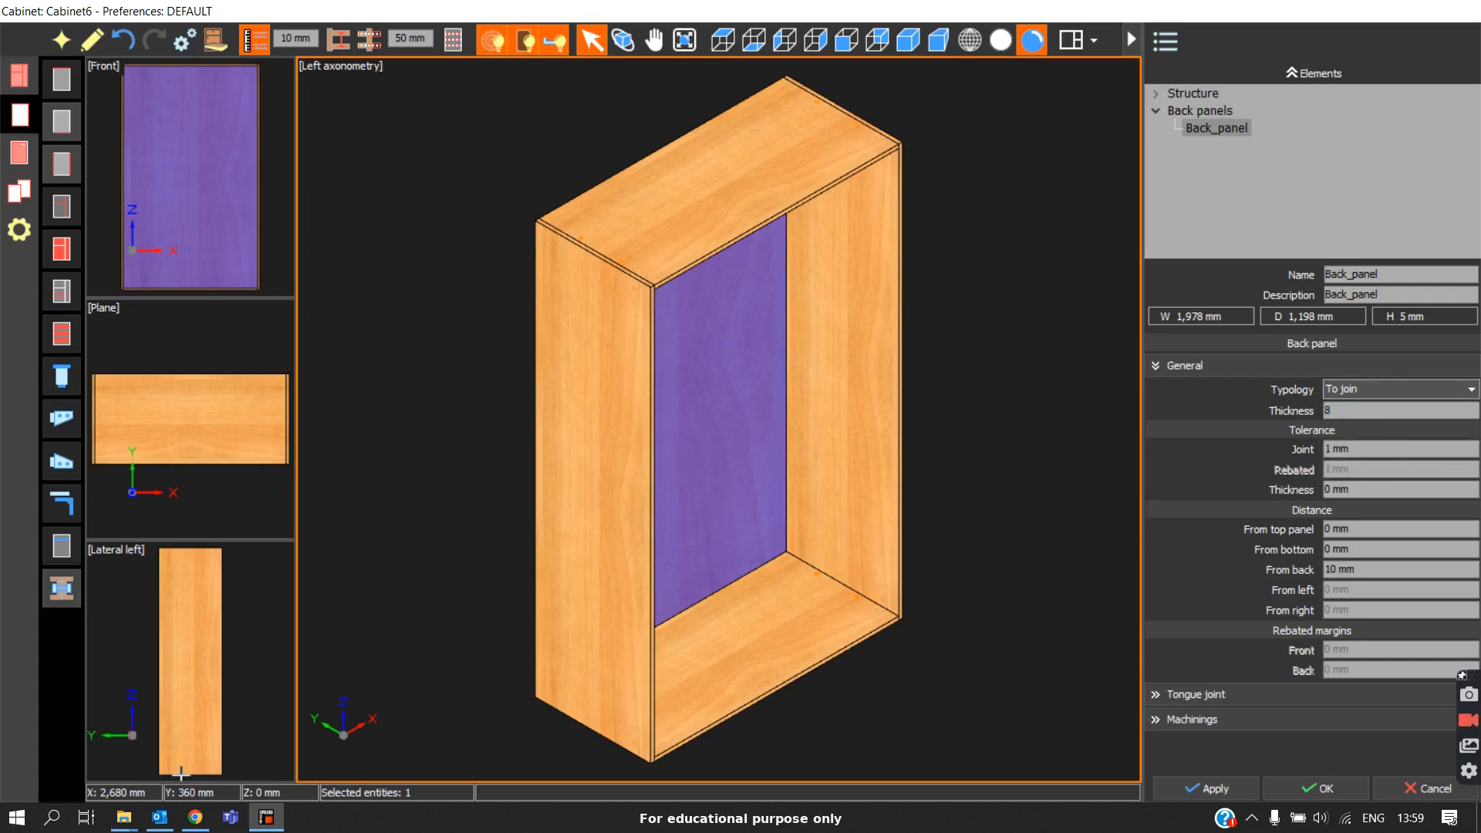
{"action": "type", "text": "8"}
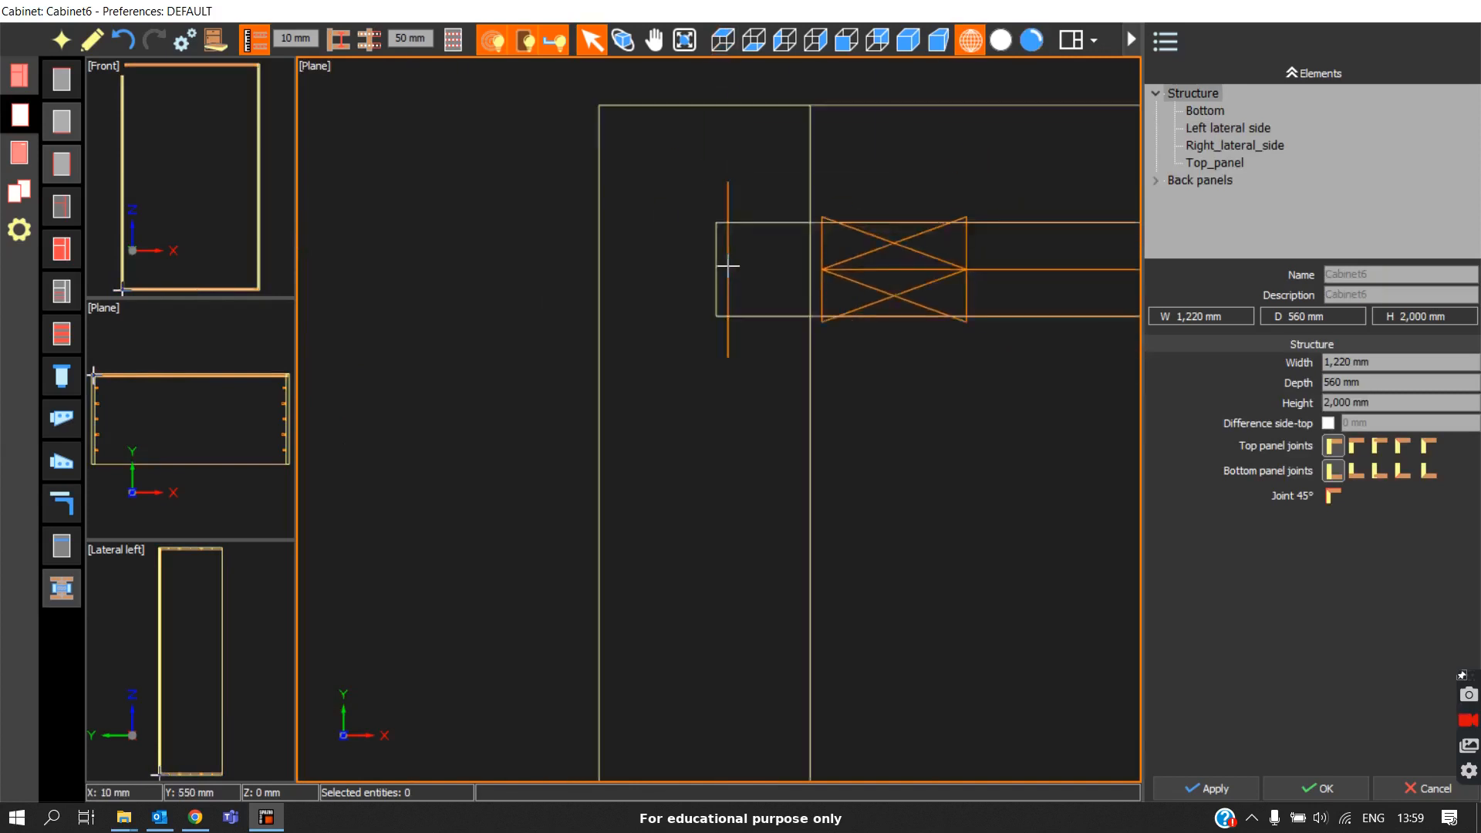
Check the Plane and Back views, then return to the shaded left axonometry of the 8 mm back panel
{"action": "left_click", "coordinate": [876, 40]}
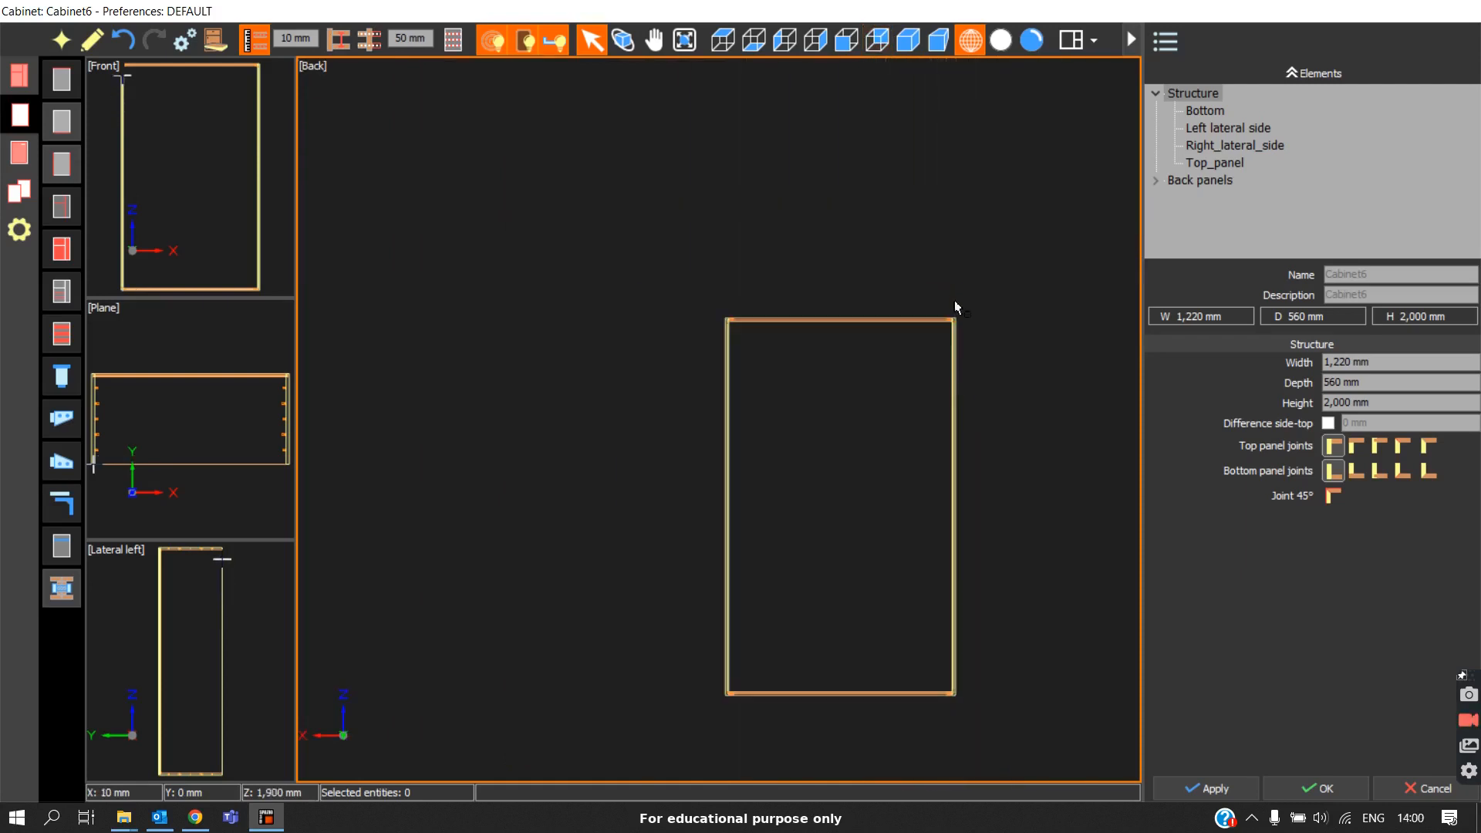
{"action": "left_click", "coordinate": [904, 40]}
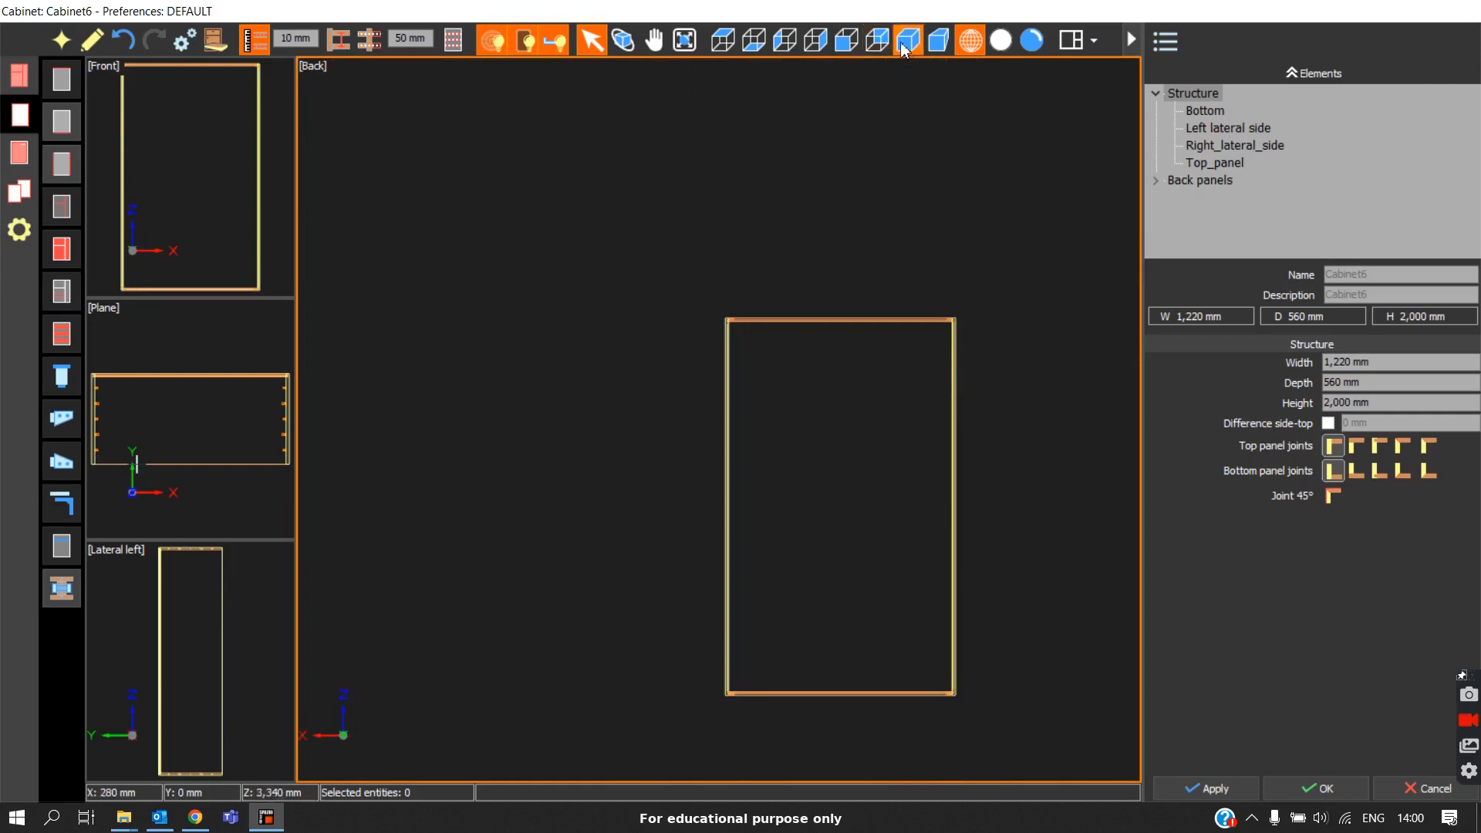
{"action": "left_click", "coordinate": [1029, 40]}
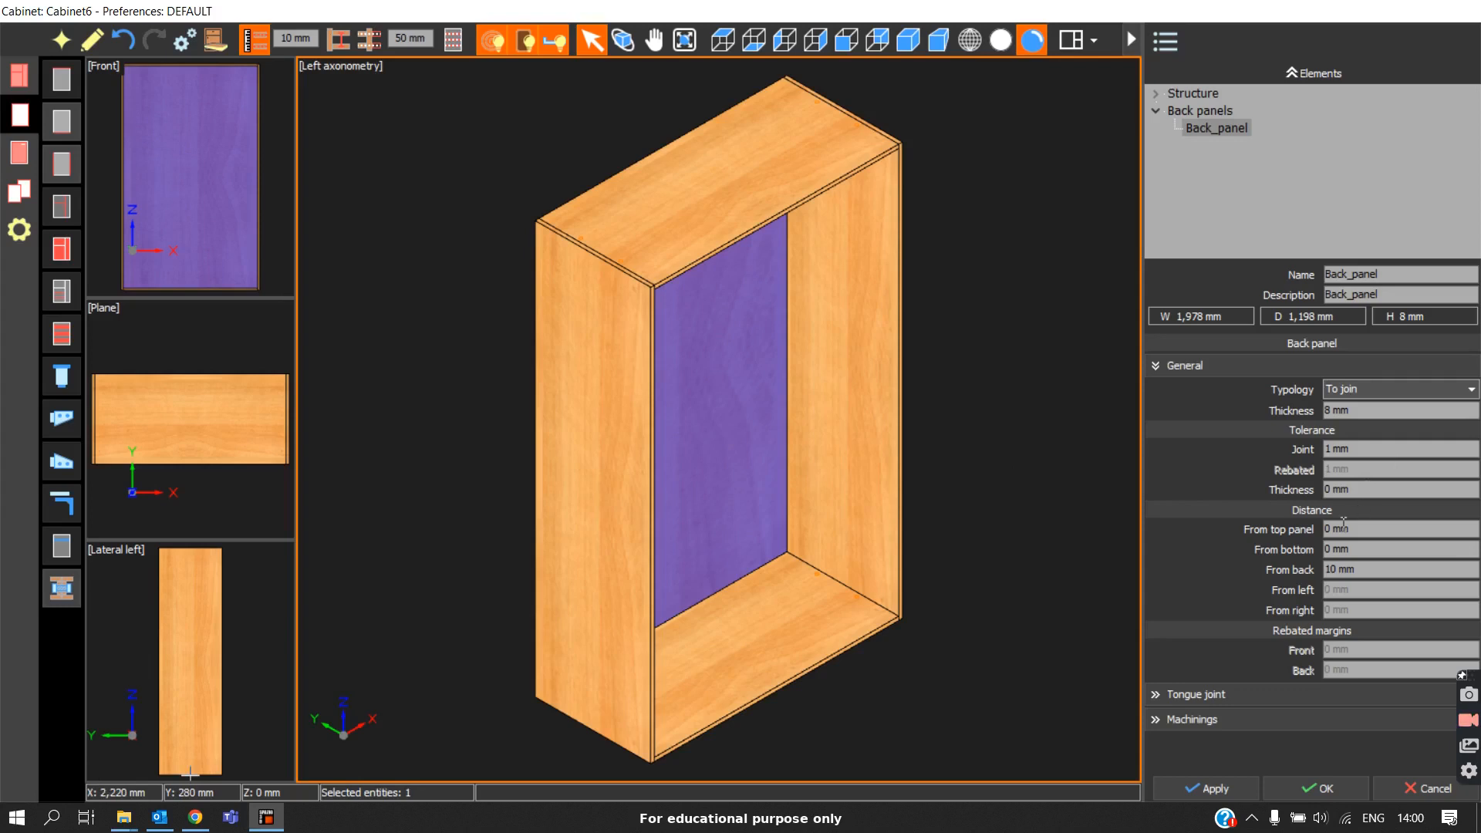
Edit the From bottom distance (100) and view the cabinet from behind with the 8 mm panel covering the rear
{"action": "left_click", "coordinate": [1399, 529]}
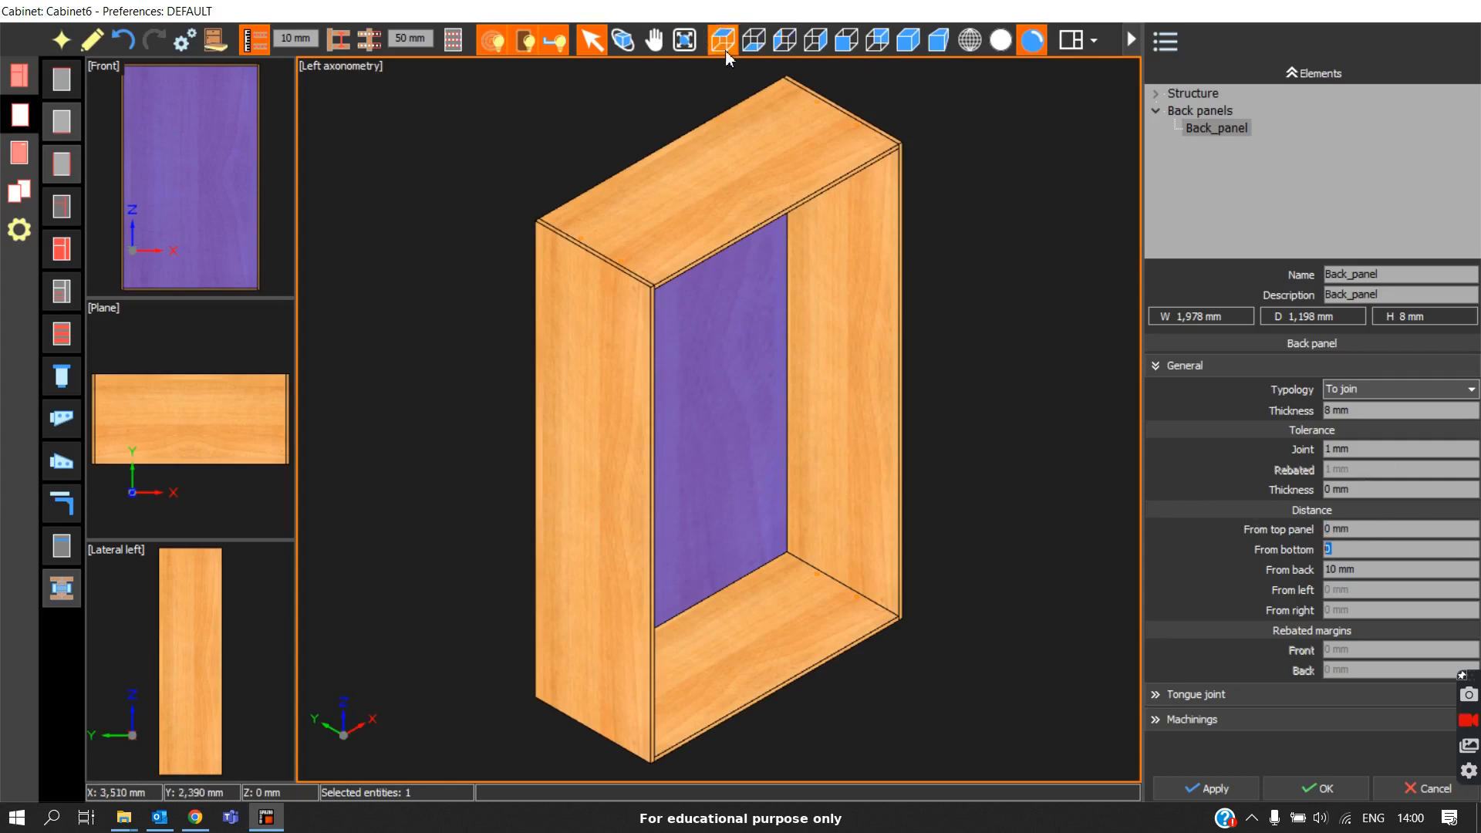
{"action": "left_click", "coordinate": [721, 41]}
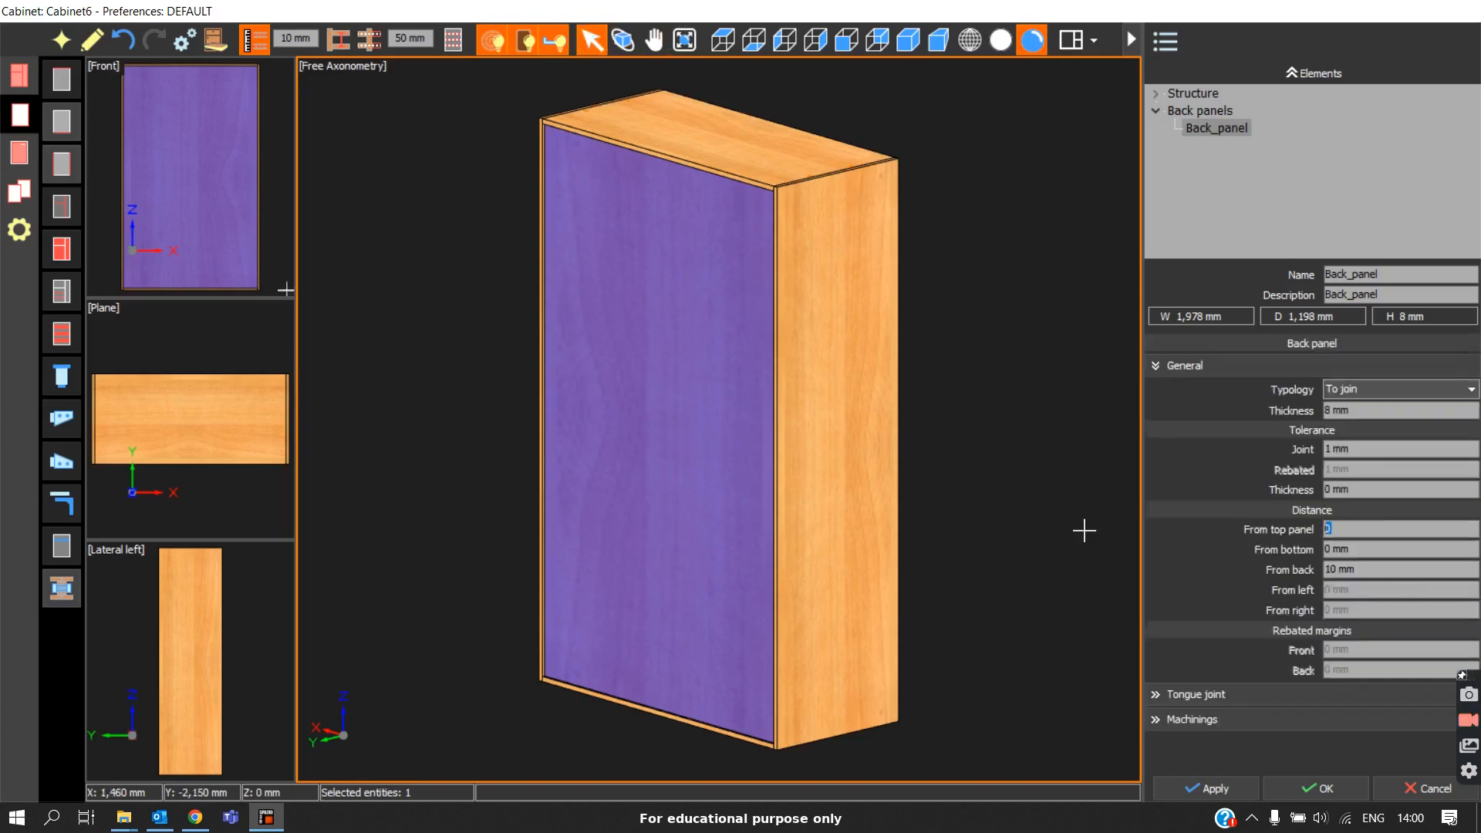
{"action": "type", "text": "100"}
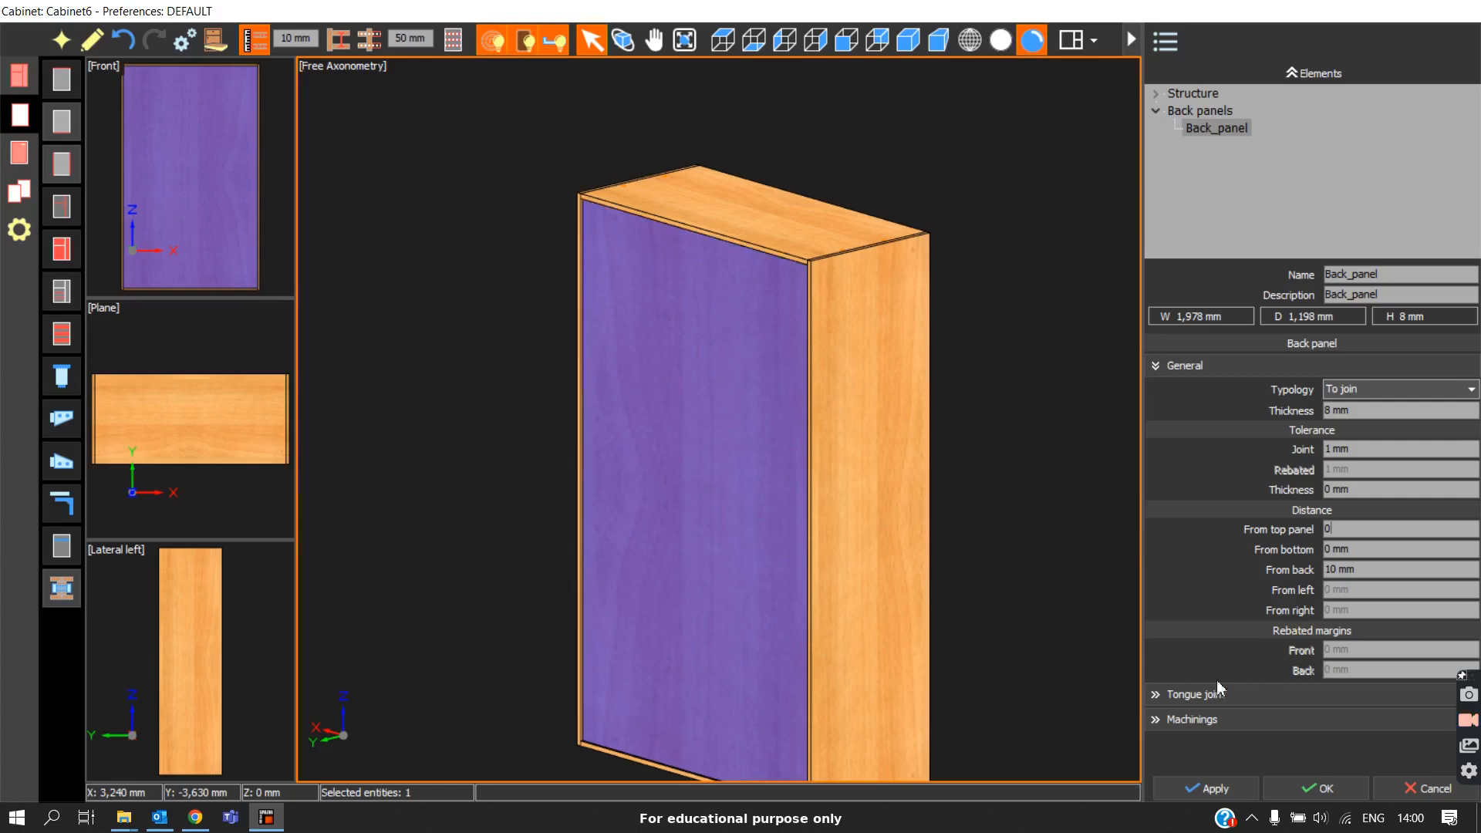
Make the back panel Back rebated and show its groove machining with 8 mm depth on all four sides
{"action": "left_click", "coordinate": [1183, 365]}
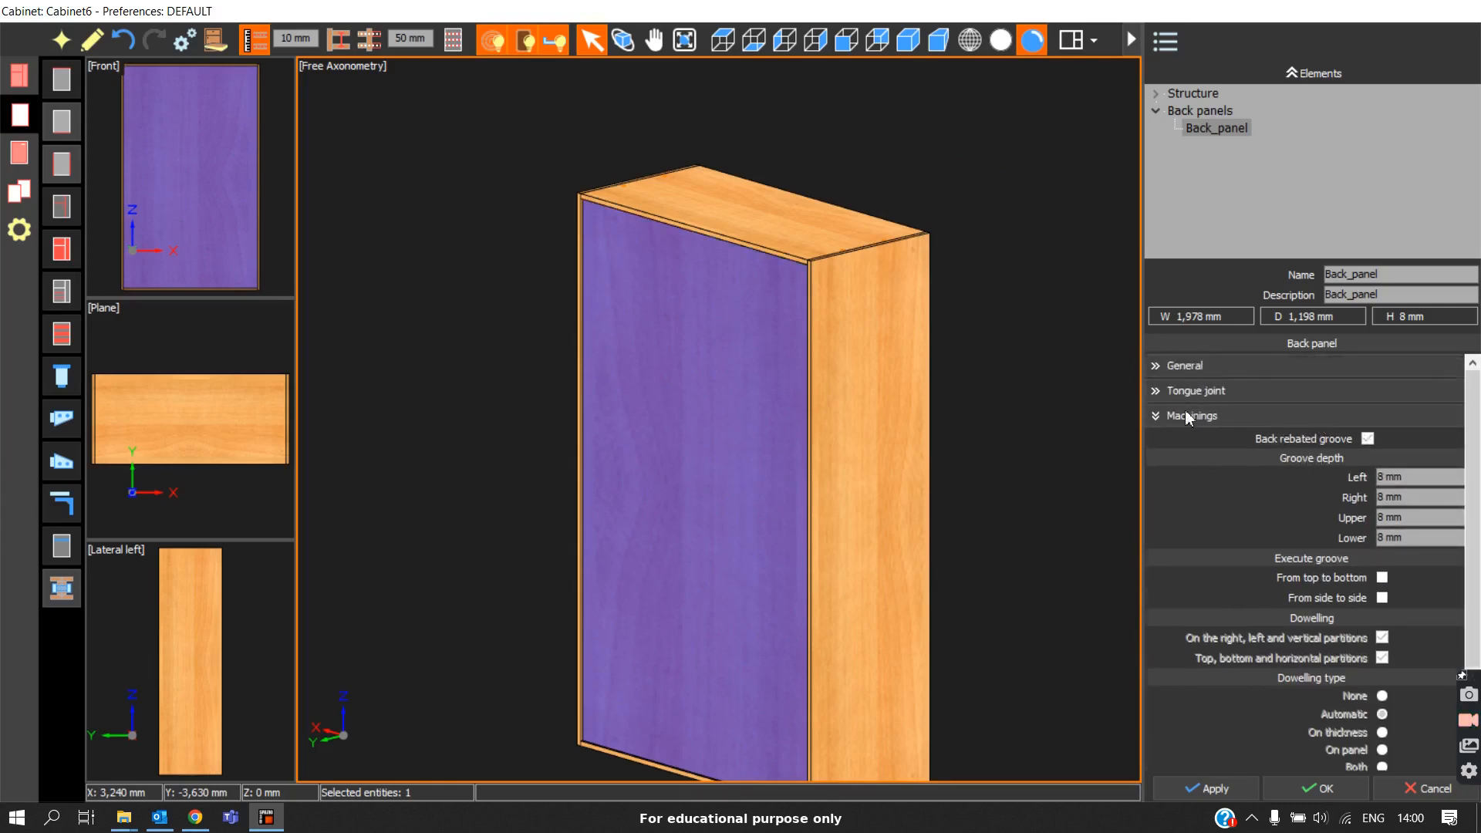
{"action": "left_click", "coordinate": [1183, 366]}
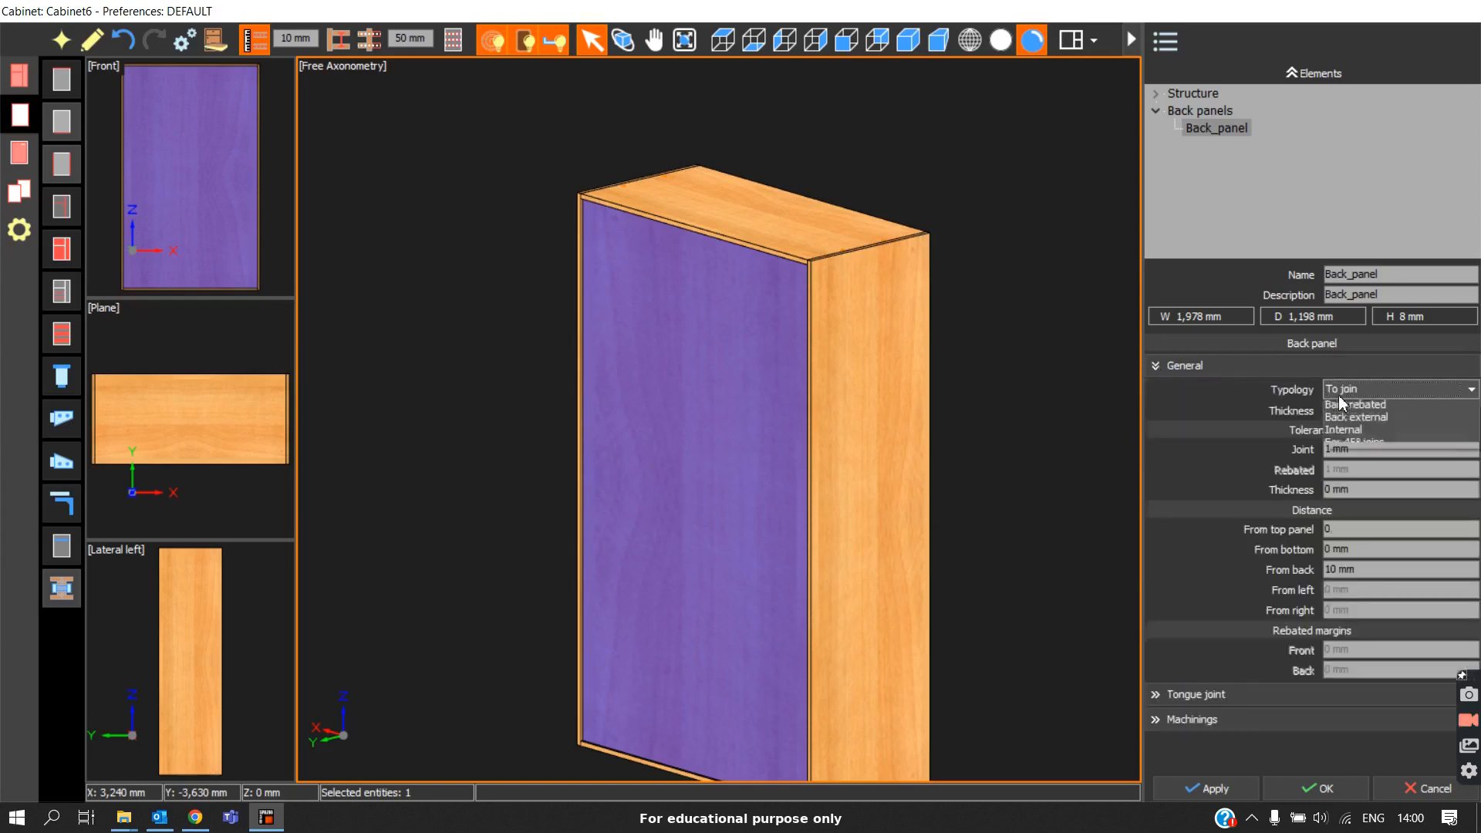
{"action": "left_click", "coordinate": [1356, 404]}
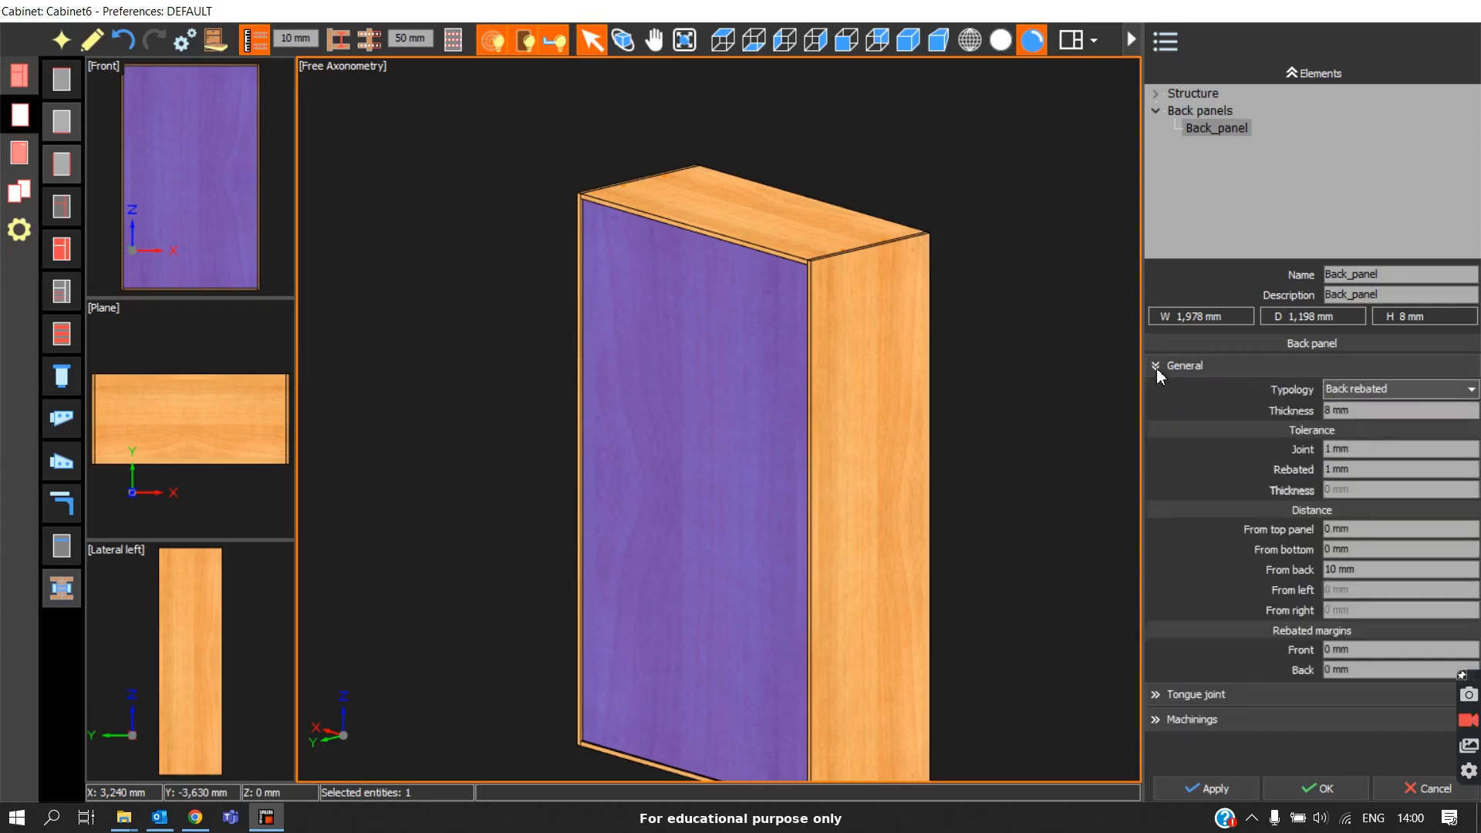
{"action": "left_click", "coordinate": [1368, 364]}
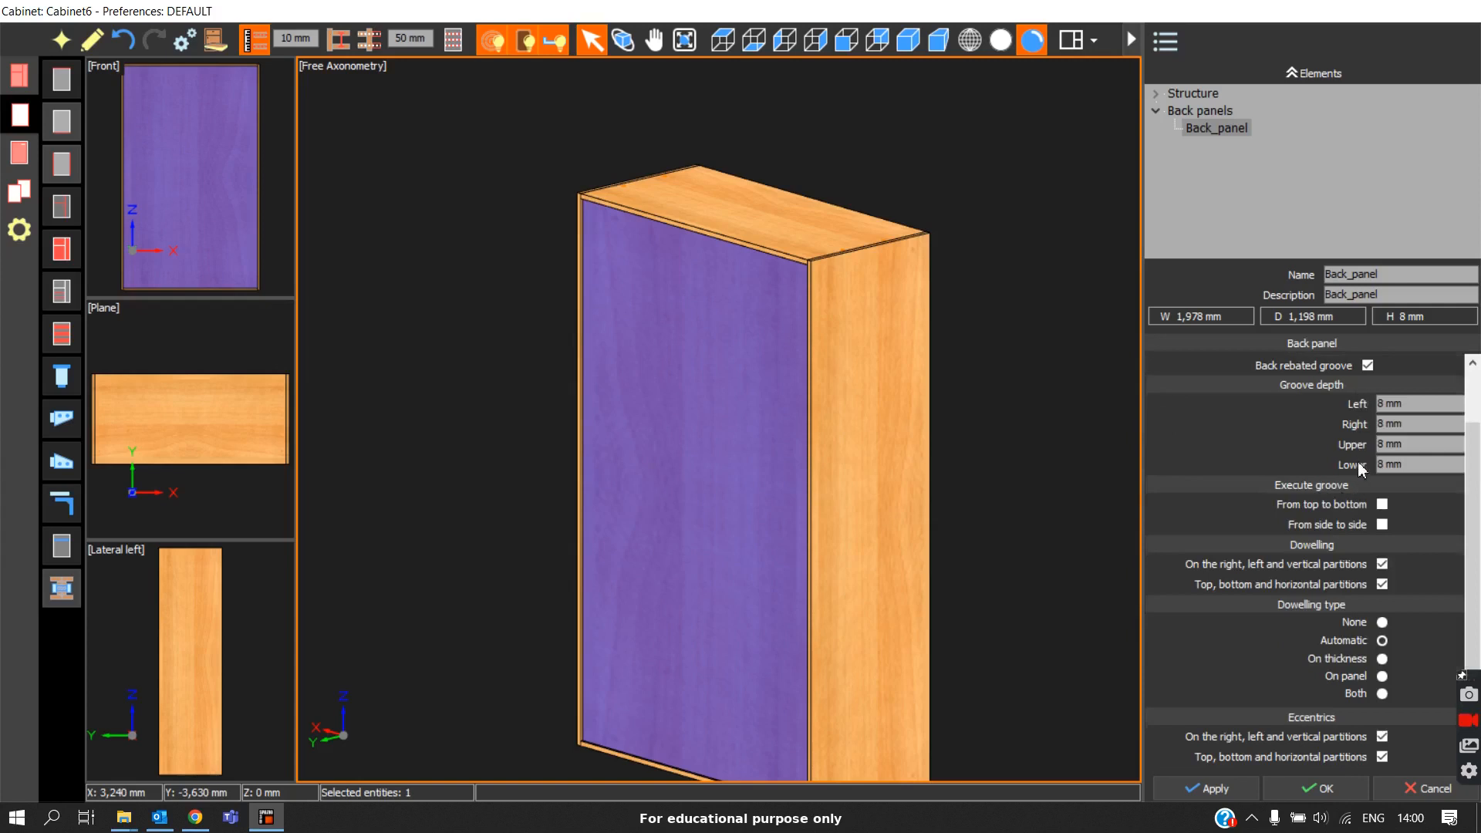
Under Execute groove, tick From top to bottom and From side to side
{"action": "left_click", "coordinate": [1416, 403]}
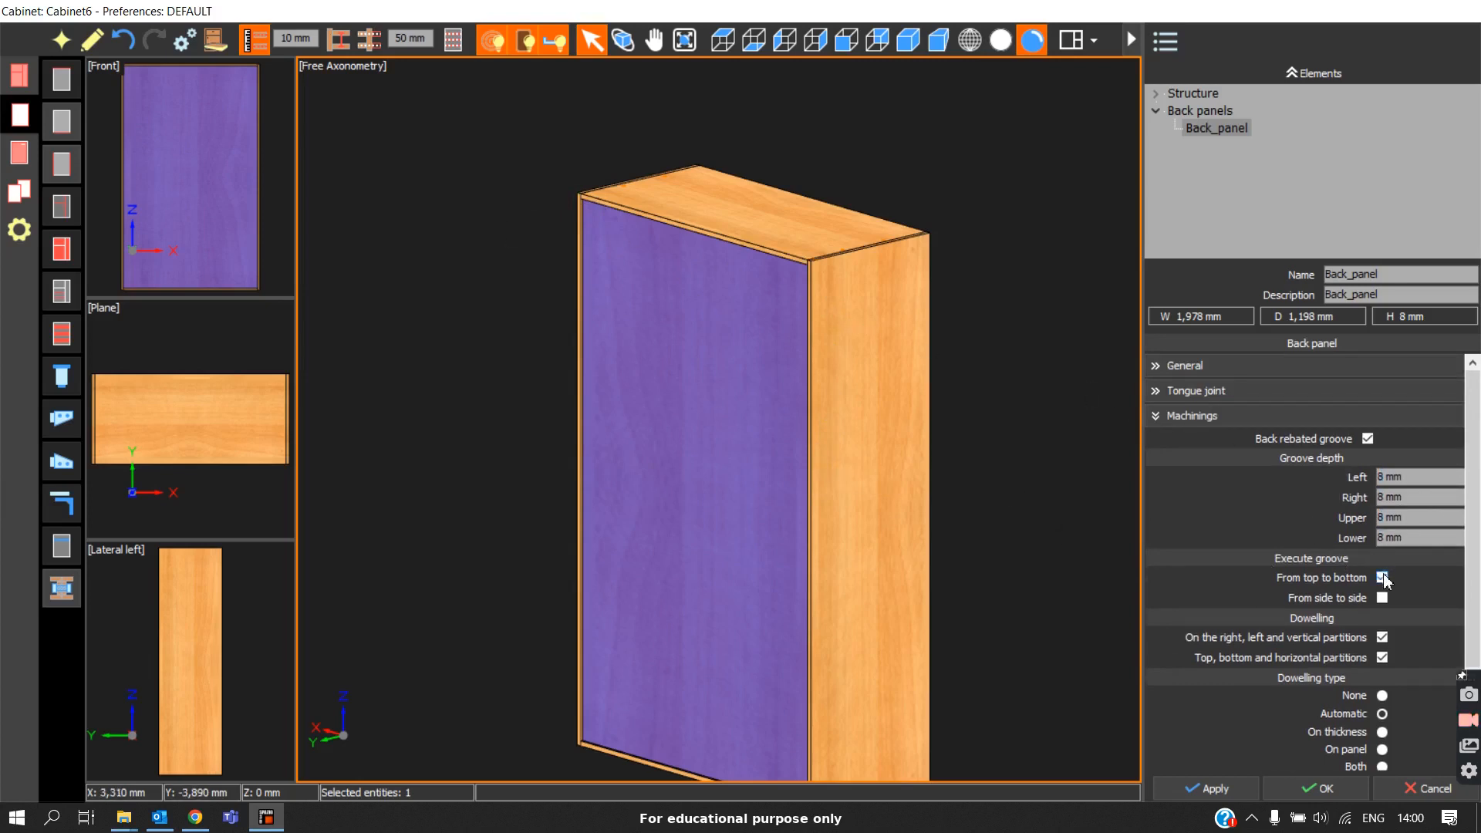
{"action": "left_click", "coordinate": [1382, 577]}
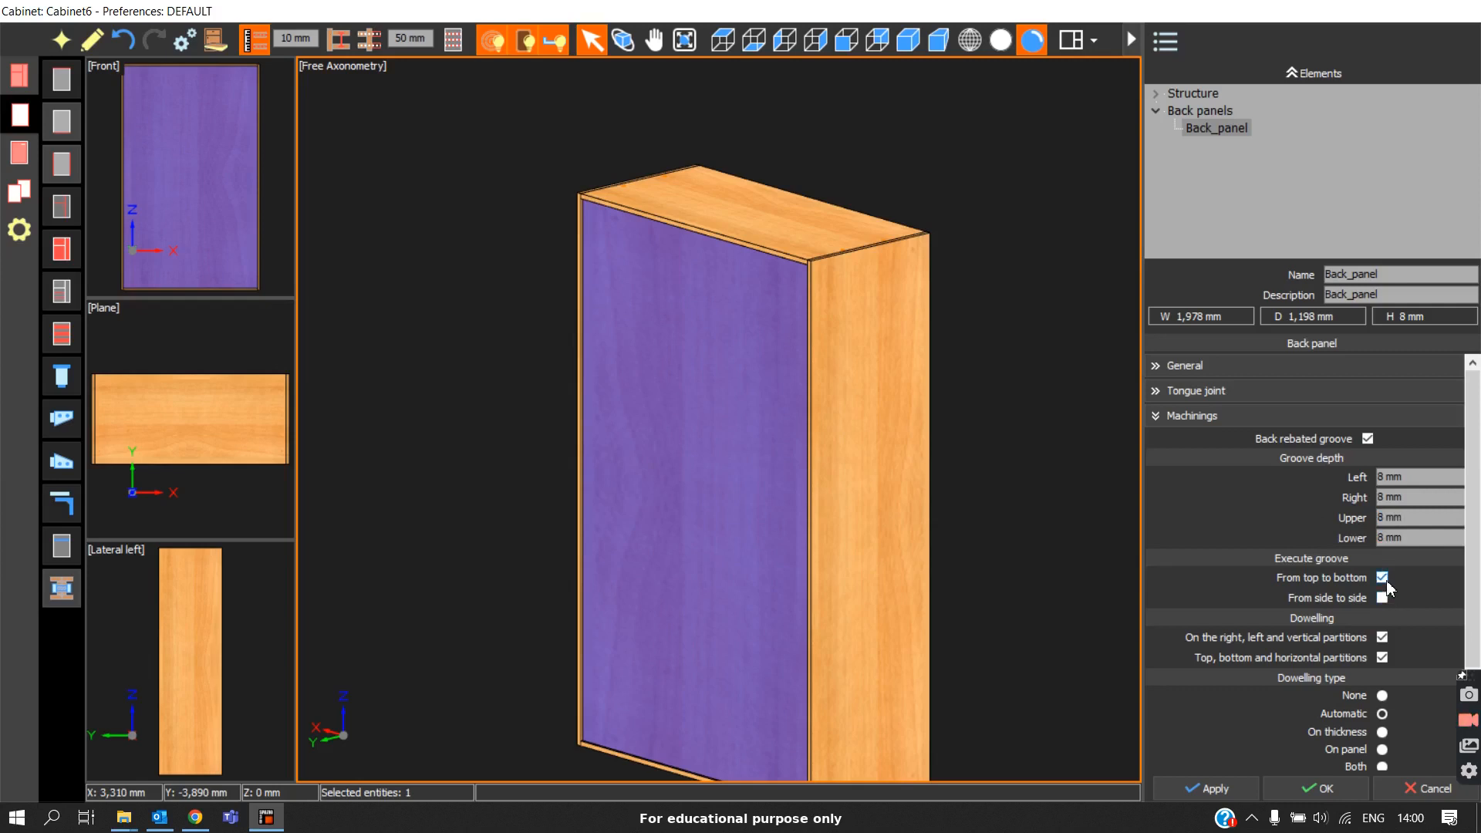
{"action": "left_click", "coordinate": [1382, 597]}
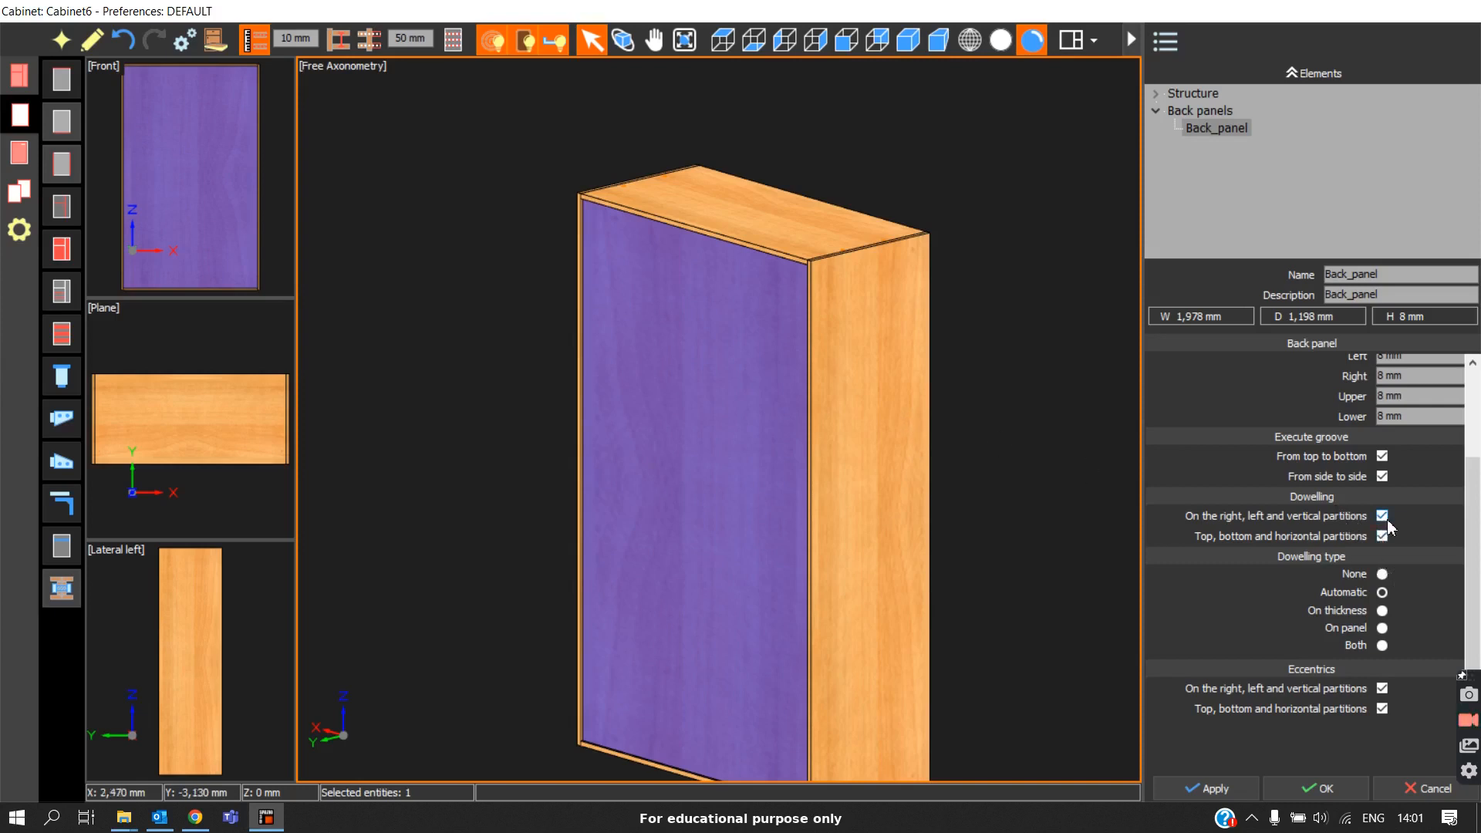
{"action": "left_click", "coordinate": [1383, 515]}
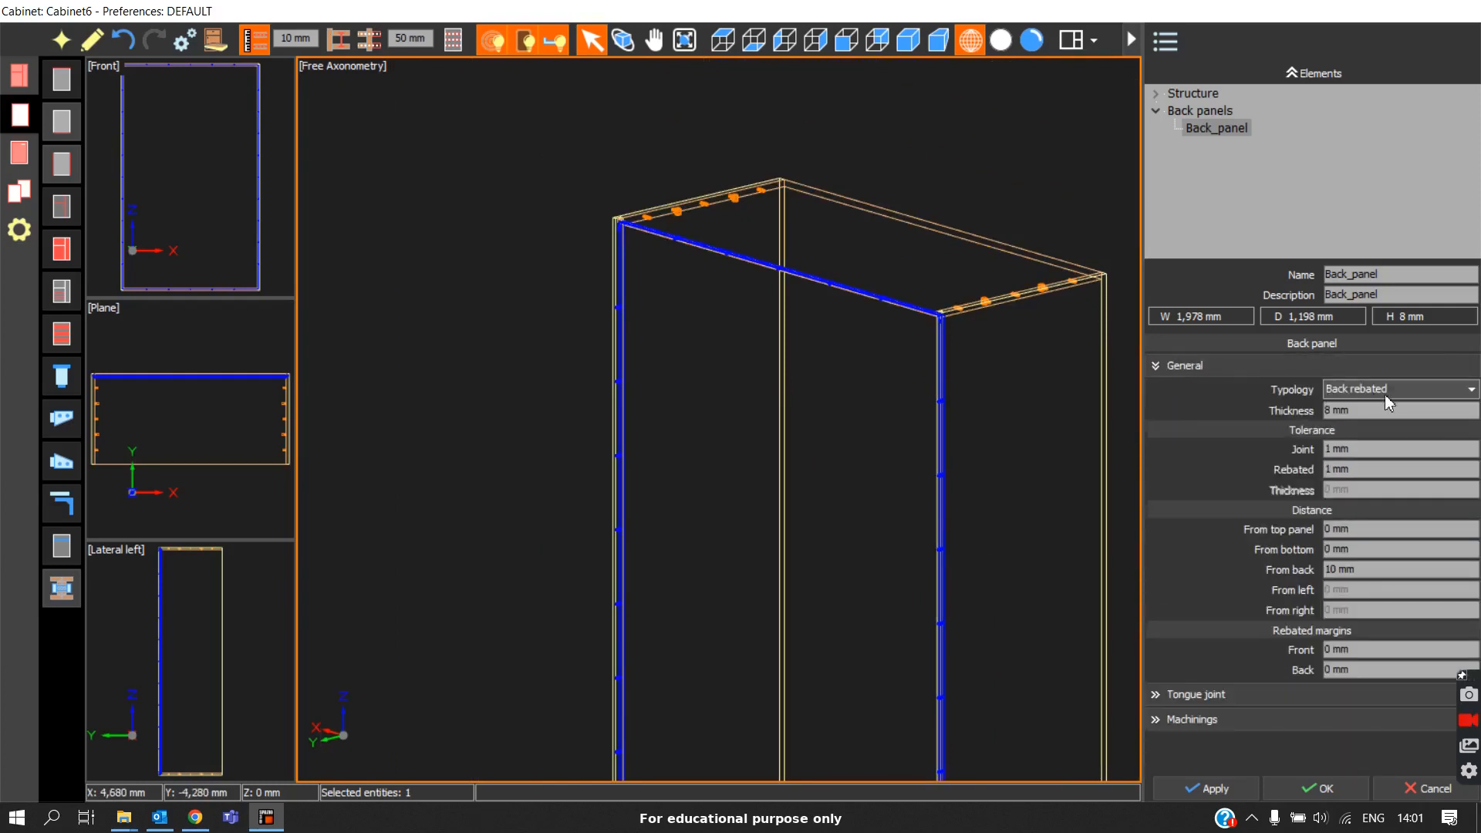
Set the back panel typology back to To join, keeping 8 mm thickness and 10 mm from back
{"action": "left_click", "coordinate": [1398, 389]}
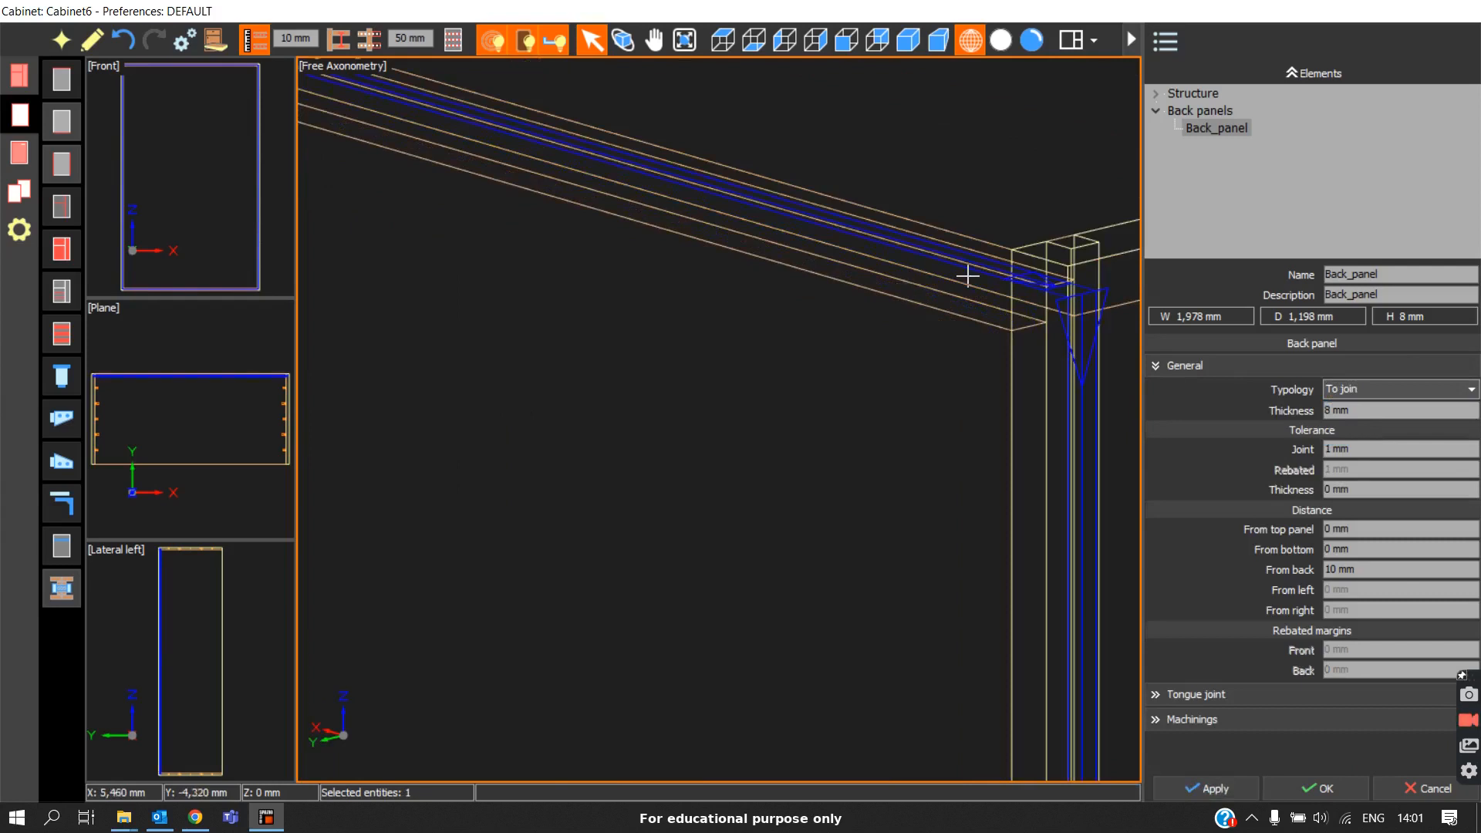
Return to the shaded left axonometric overview showing the 8 mm To join panel seated in the carcass
{"action": "left_click", "coordinate": [1031, 40]}
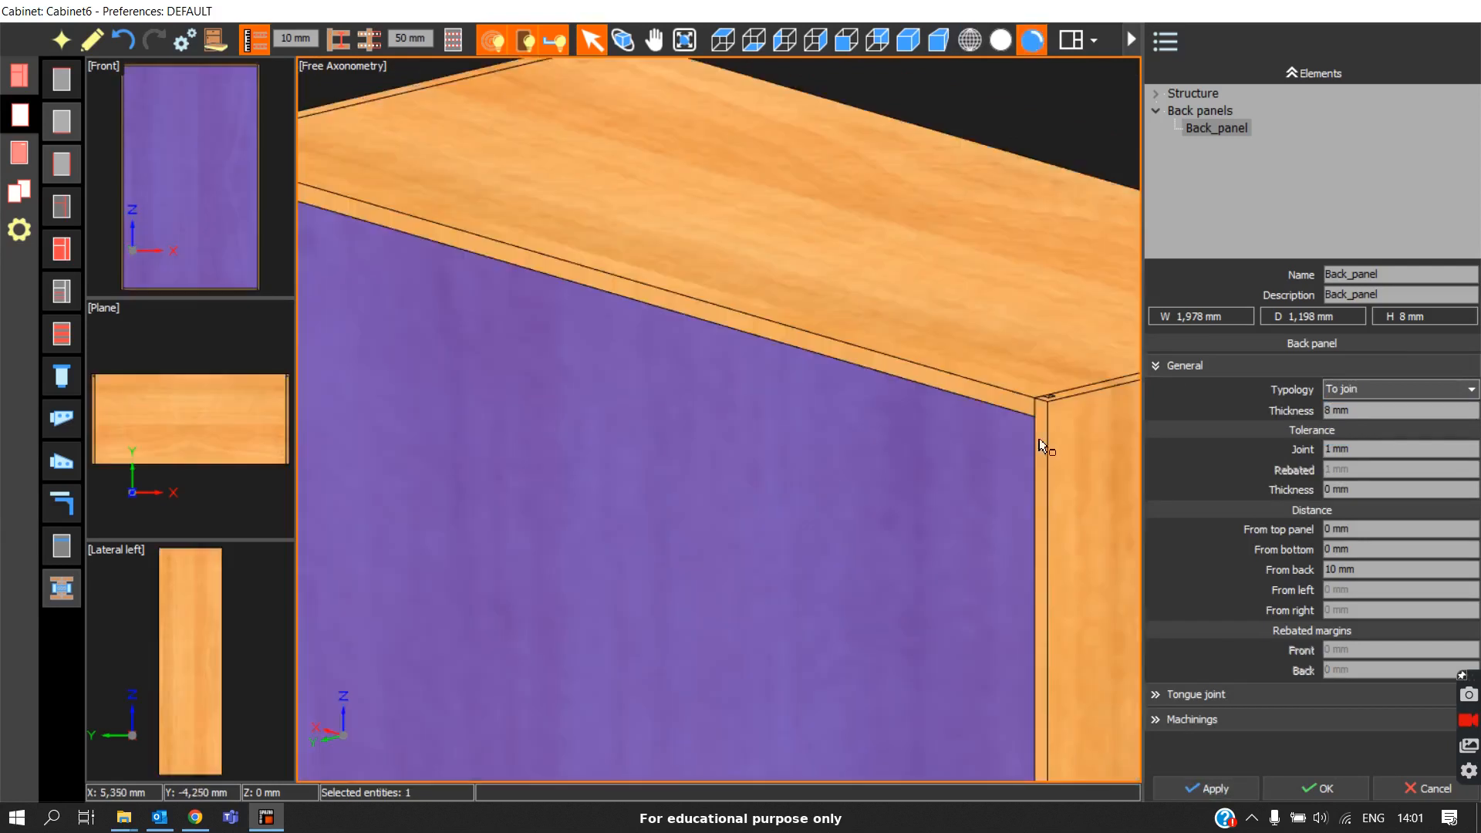
{"action": "left_click", "coordinate": [905, 40]}
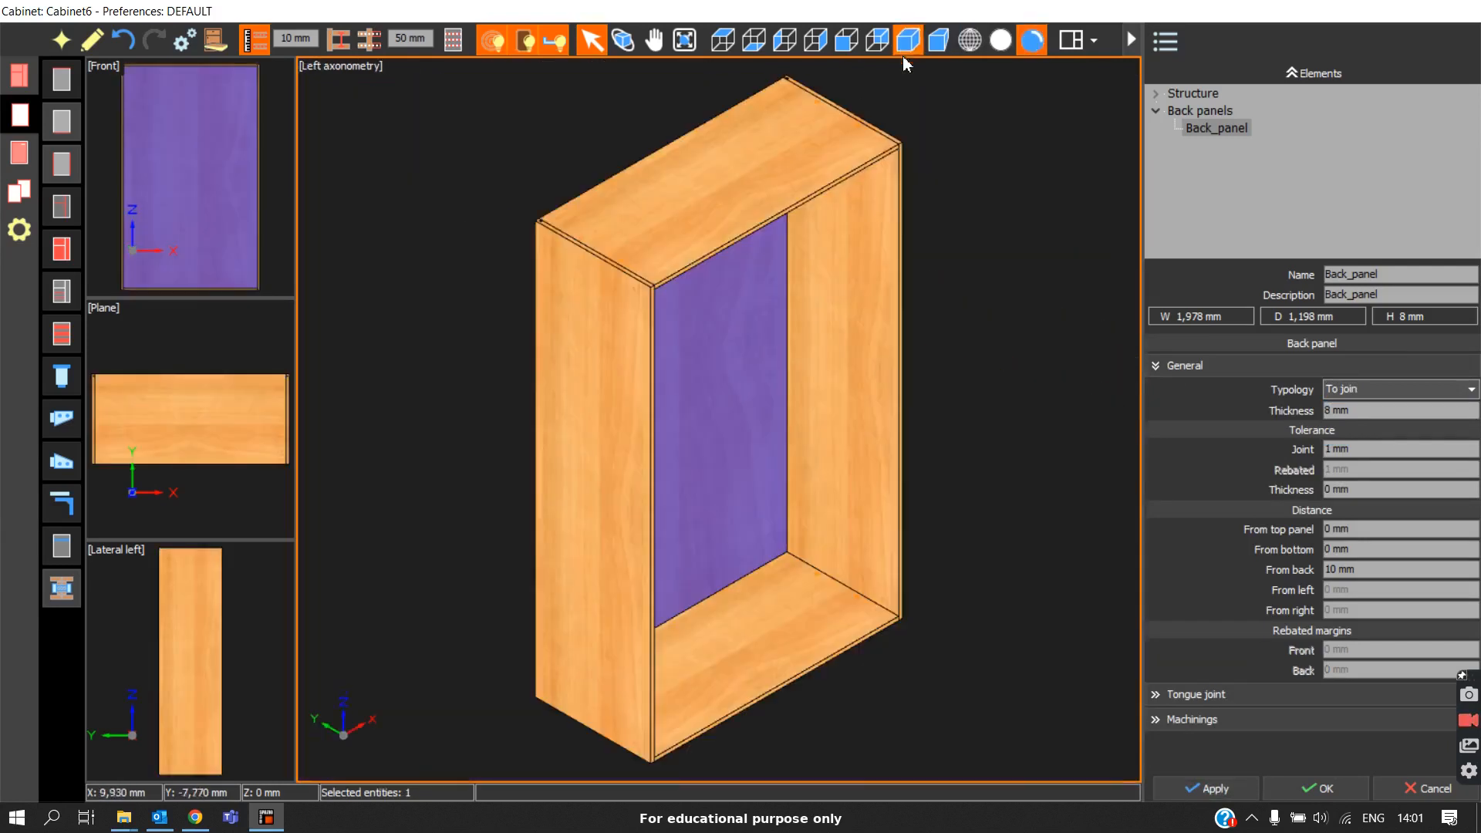